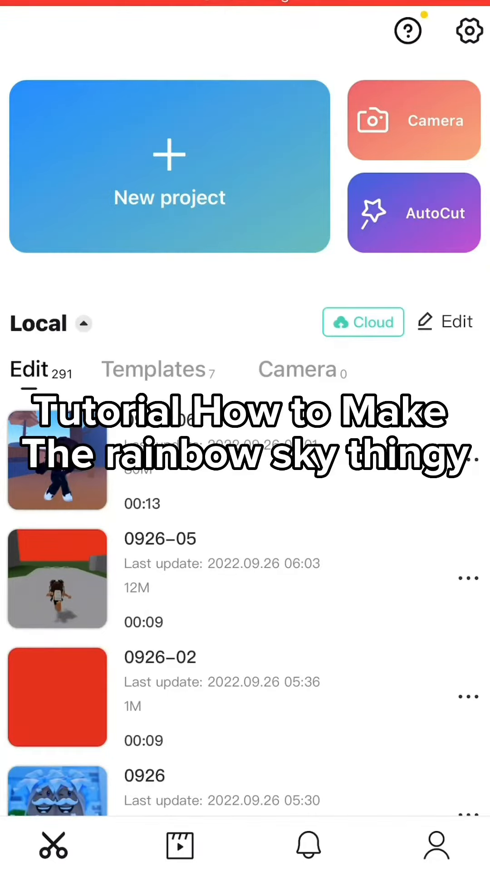
Step: Open the 0926-05 Roblox running-clip project from the Local list
left_click(170, 167)
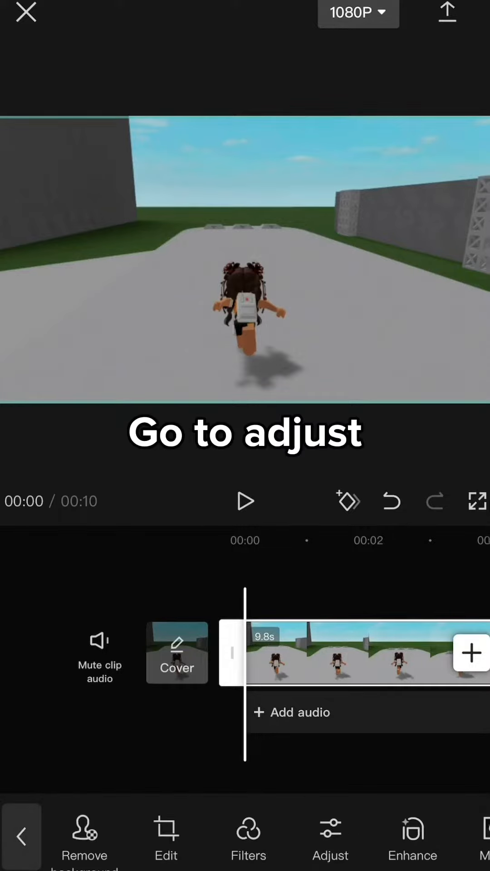
Step: Lower the main clip's saturation to -50 and layer a full-color copy above it
left_click(329, 836)
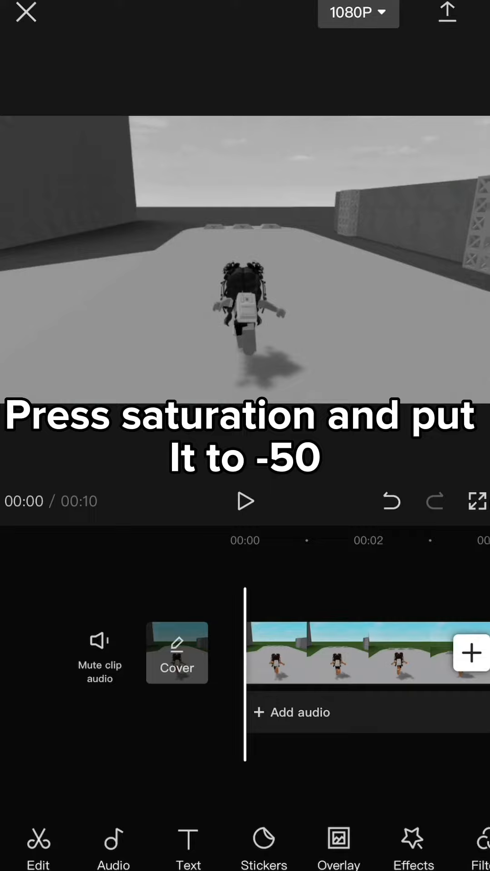
left_click(338, 845)
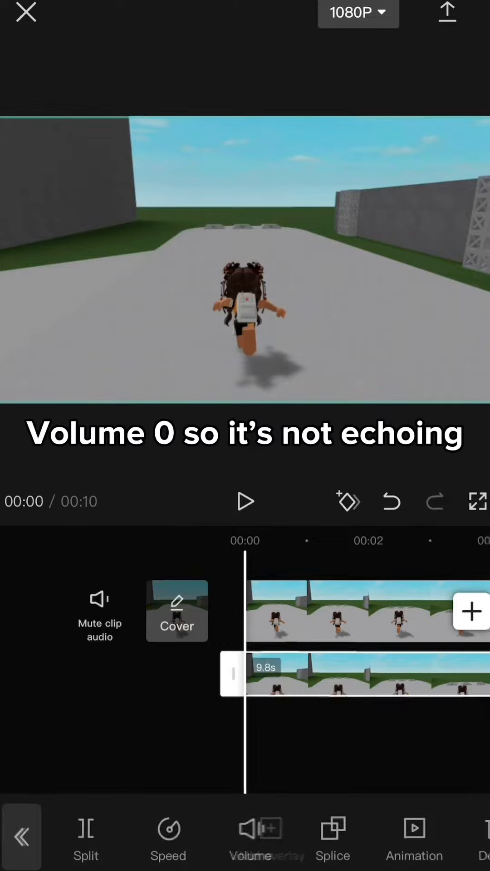
Step: Set the overlay copy's volume to 0 and start a new black-screen clip project
left_click(245, 501)
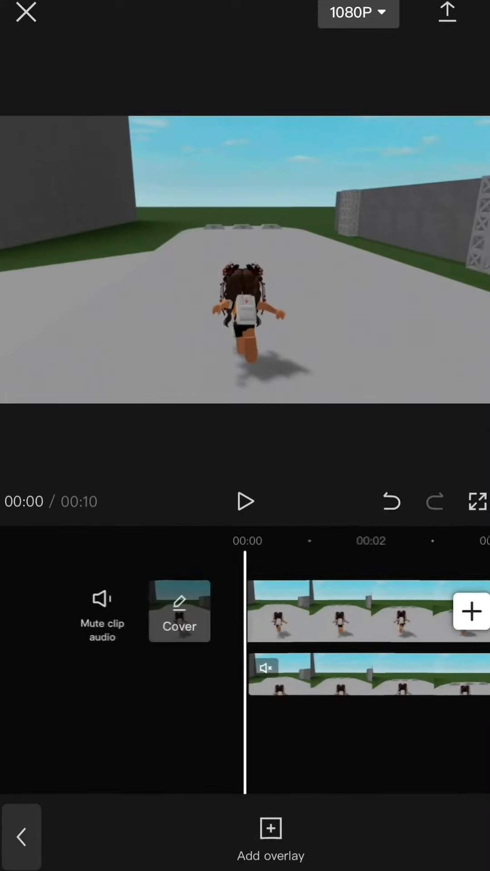
left_click(25, 12)
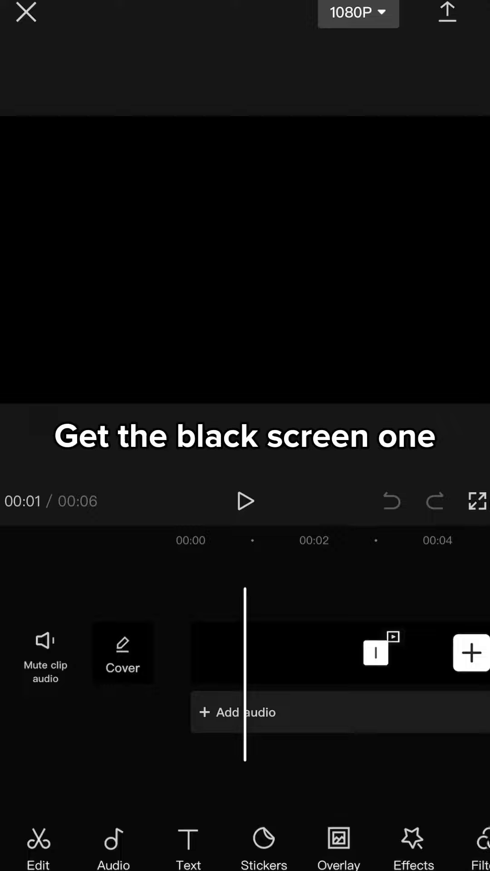
Step: Stretch a Color Negative effect over the whole black clip, preview it, and return to Roblox
left_click(113, 847)
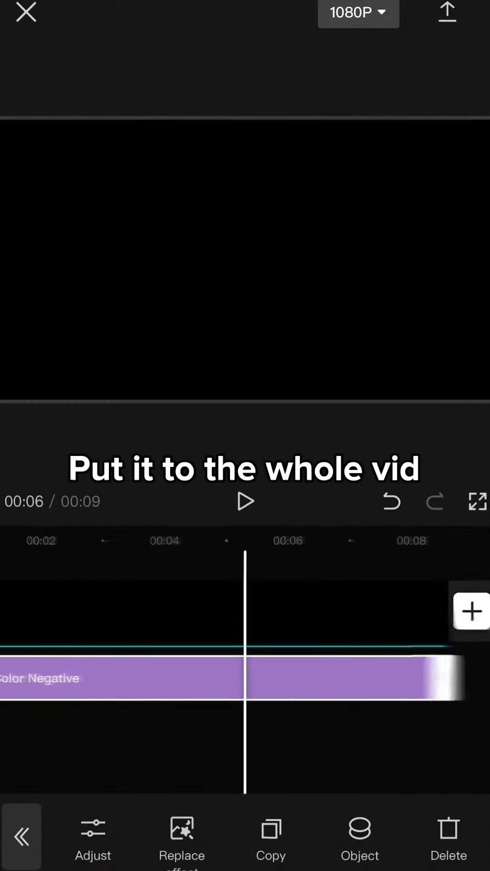
left_click(93, 839)
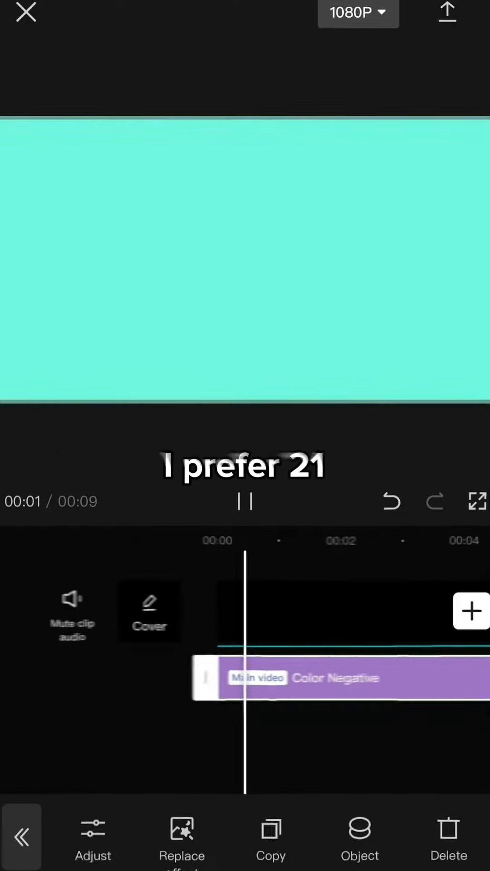
left_click(448, 13)
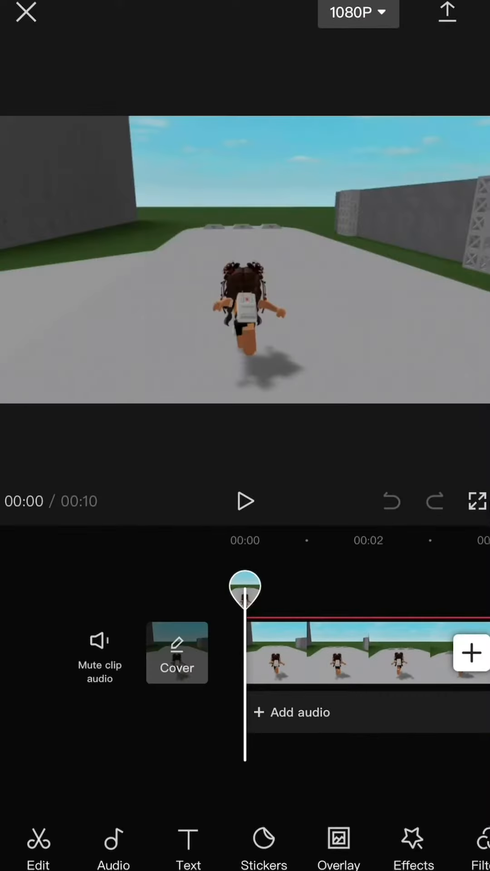
Step: Overlay the color-cycling clip on the Roblox project and set its layer to 2
left_click(338, 844)
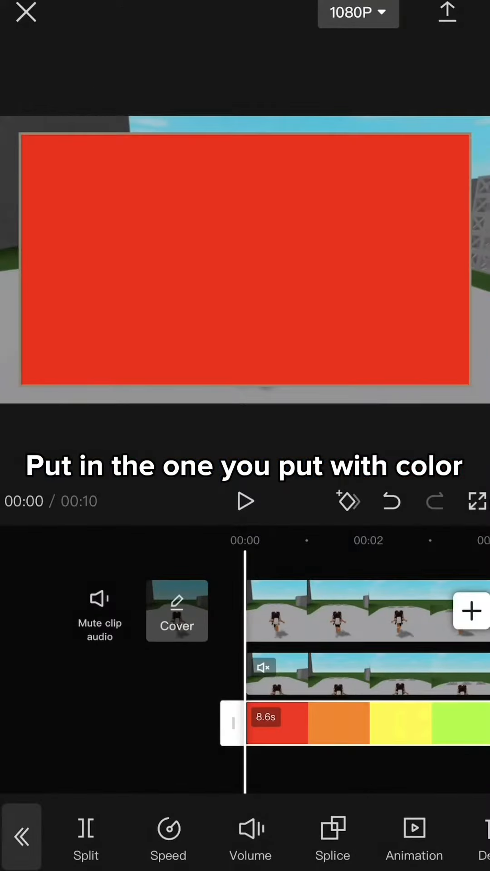
left_click(367, 674)
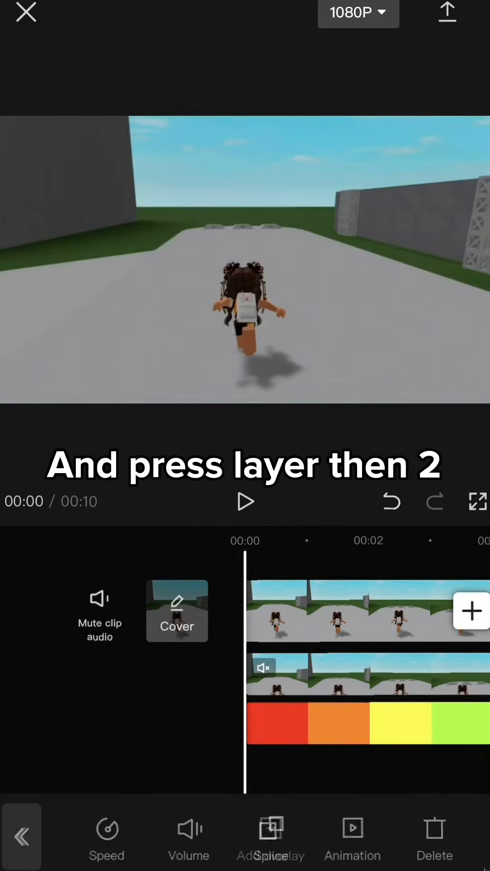
Step: Chroma key the sky out of the top Roblox clip at intensity about 8
left_click(366, 674)
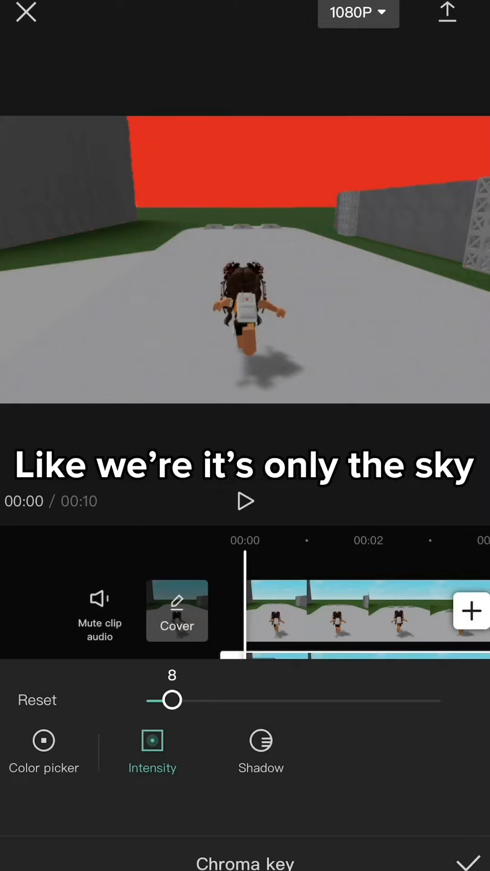
left_click(245, 501)
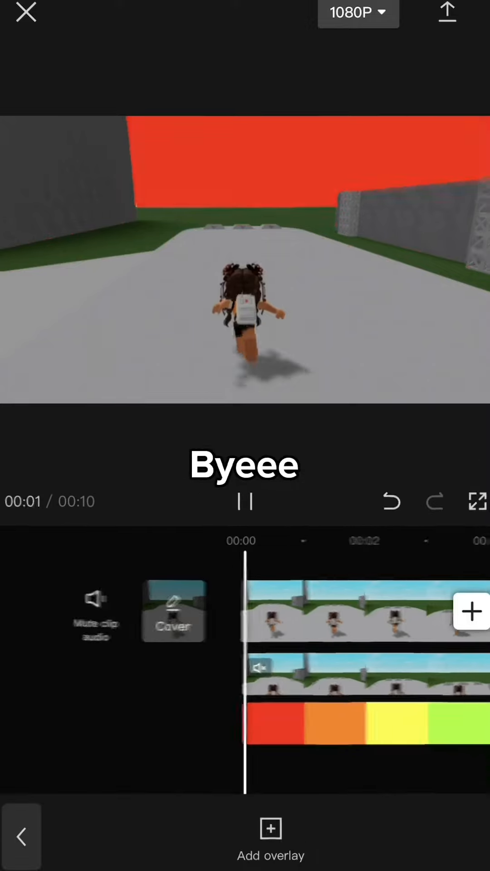